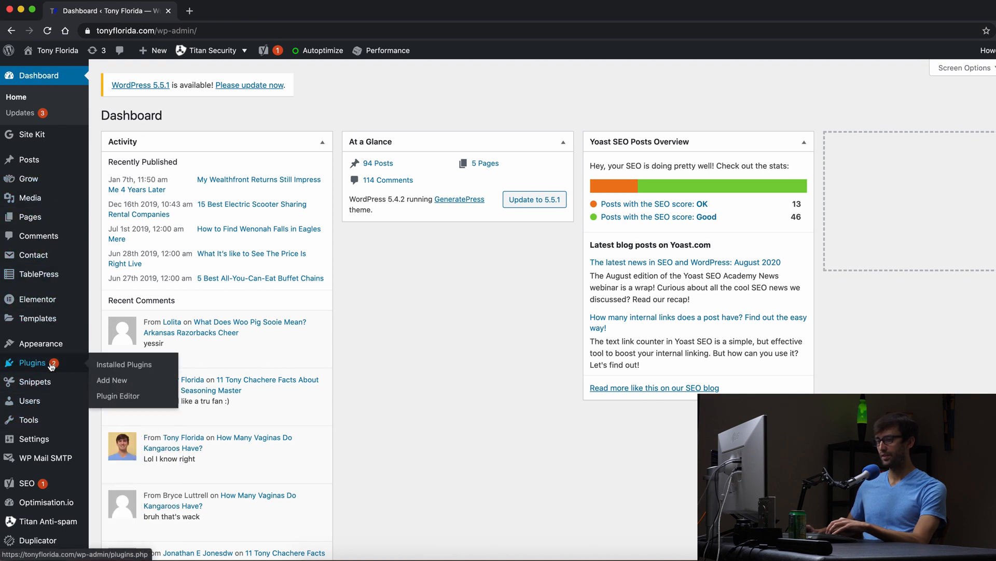
Search the plugin directory for 'wp-sweep' and install the WP-Sweep plugin
click(111, 380)
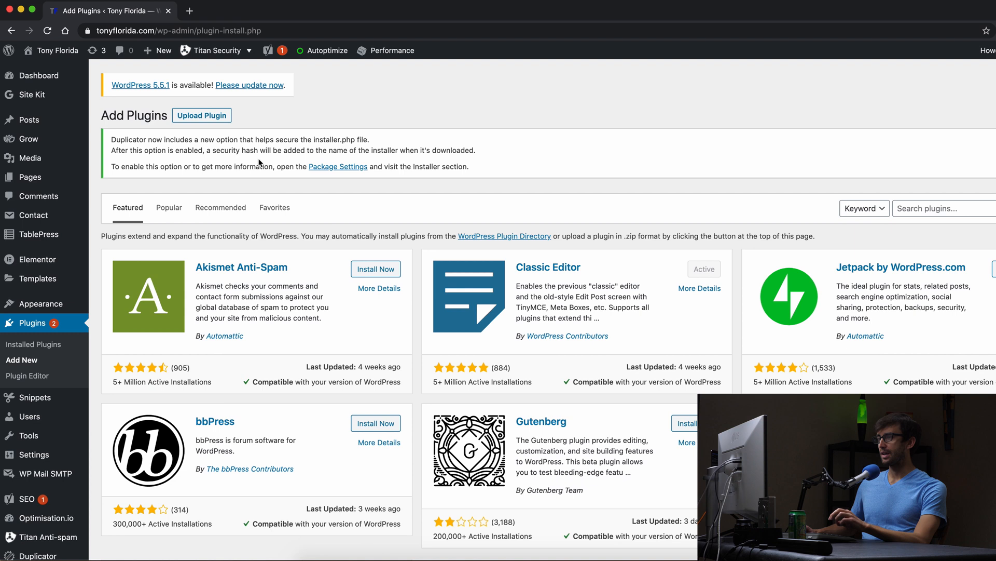
text(wp-)
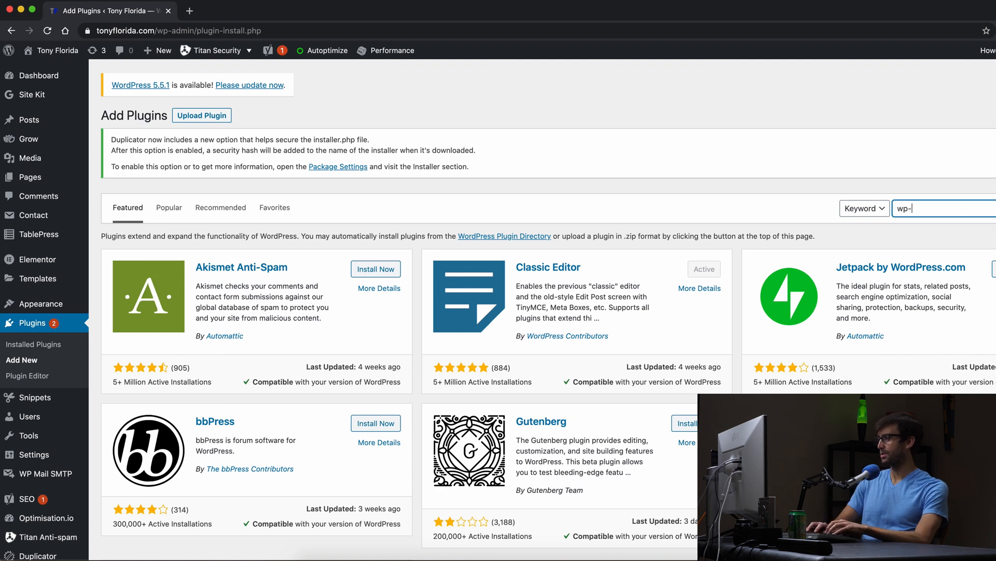
text(sweep)
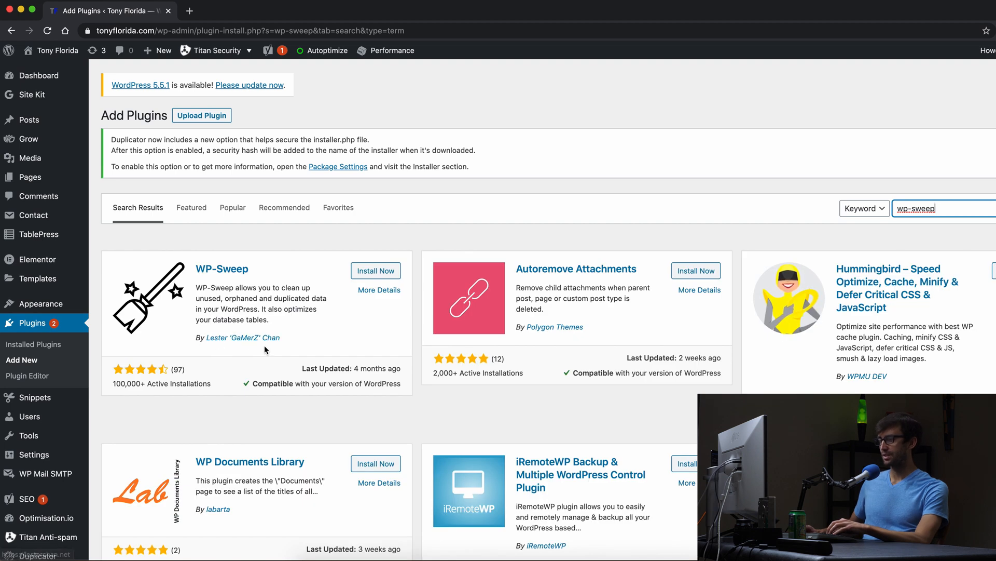
click(376, 270)
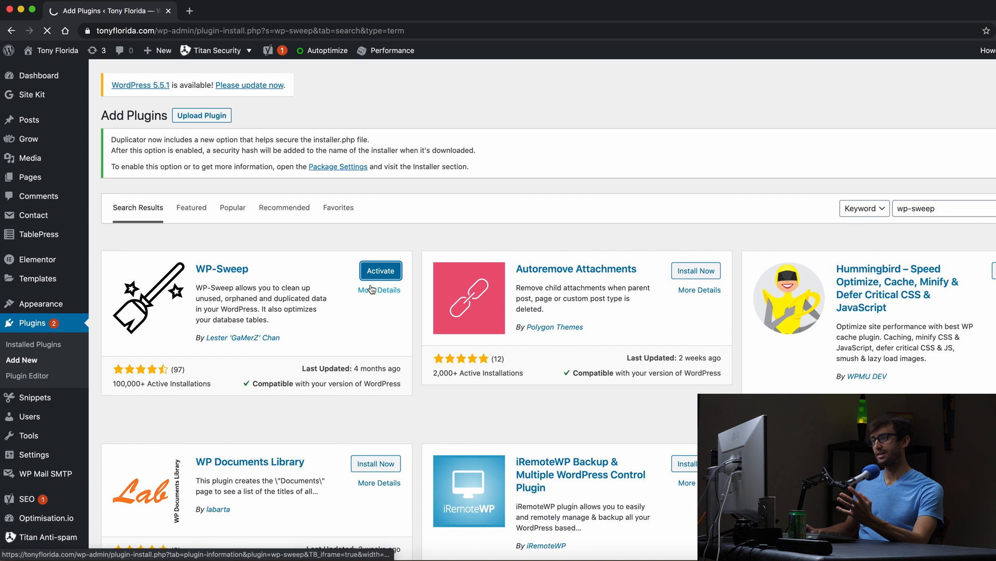
Activate WP-Sweep and view its cleanup overview under Tools > Sweep (1,407 revisions listed)
click(379, 270)
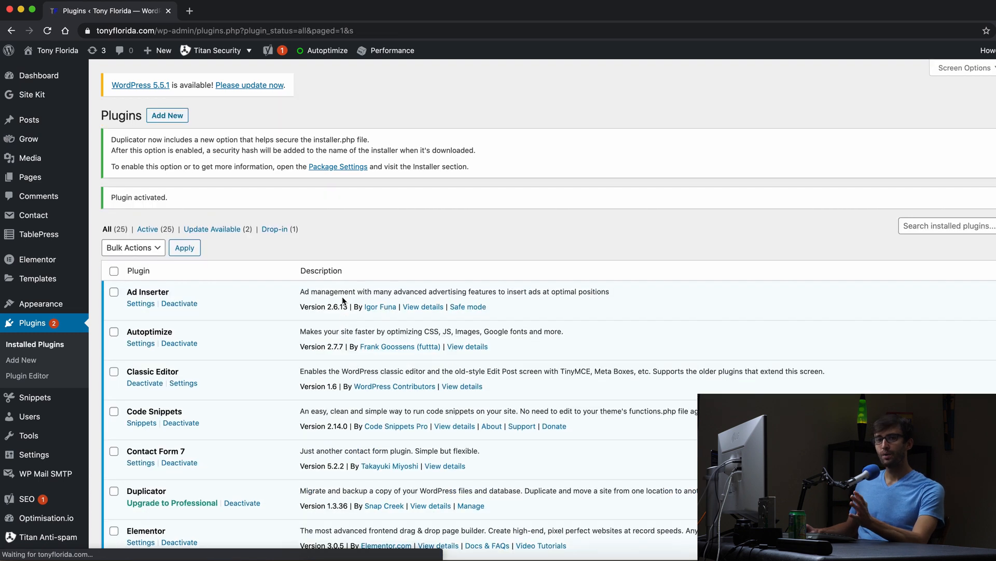
mouse_move(243, 315)
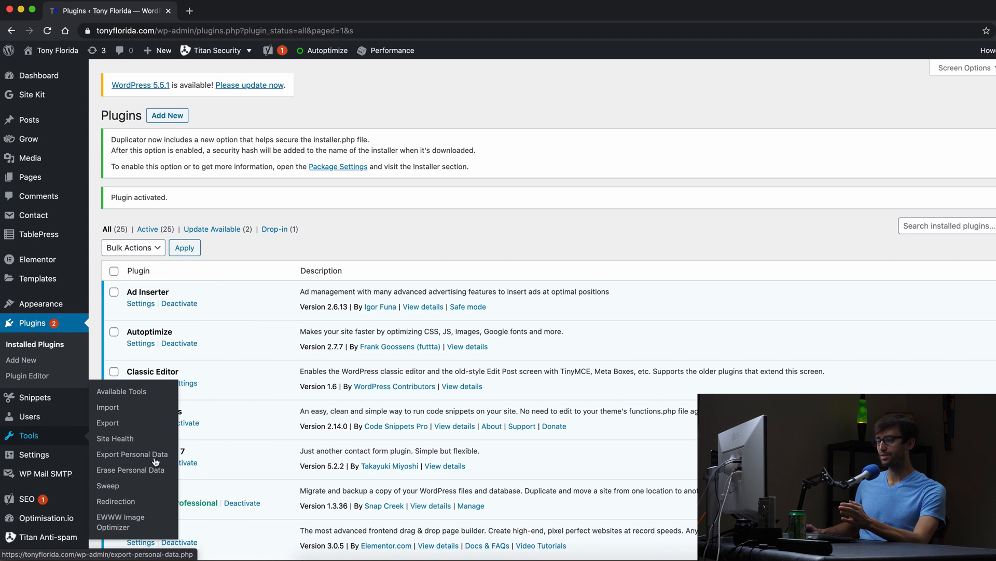
click(132, 453)
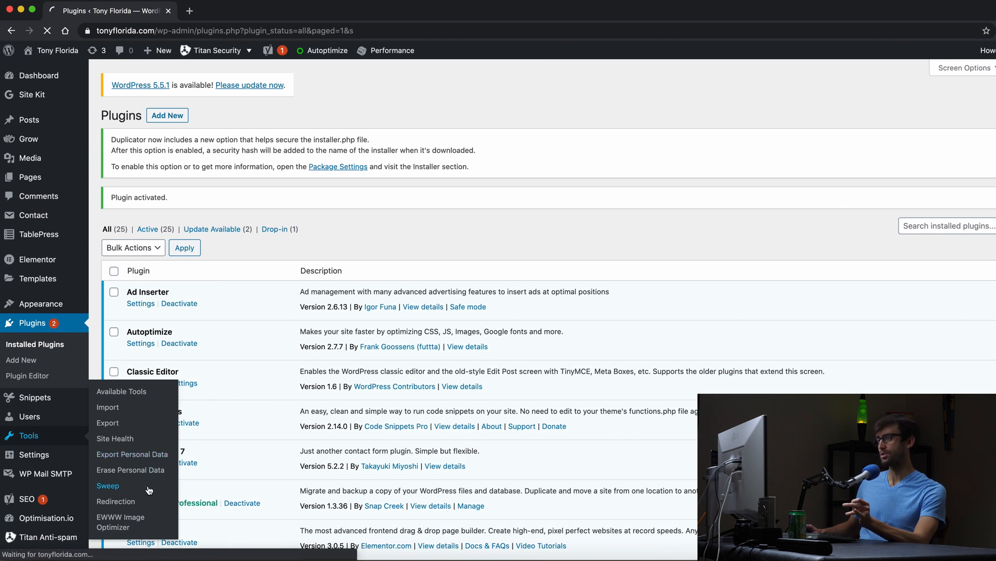
click(107, 486)
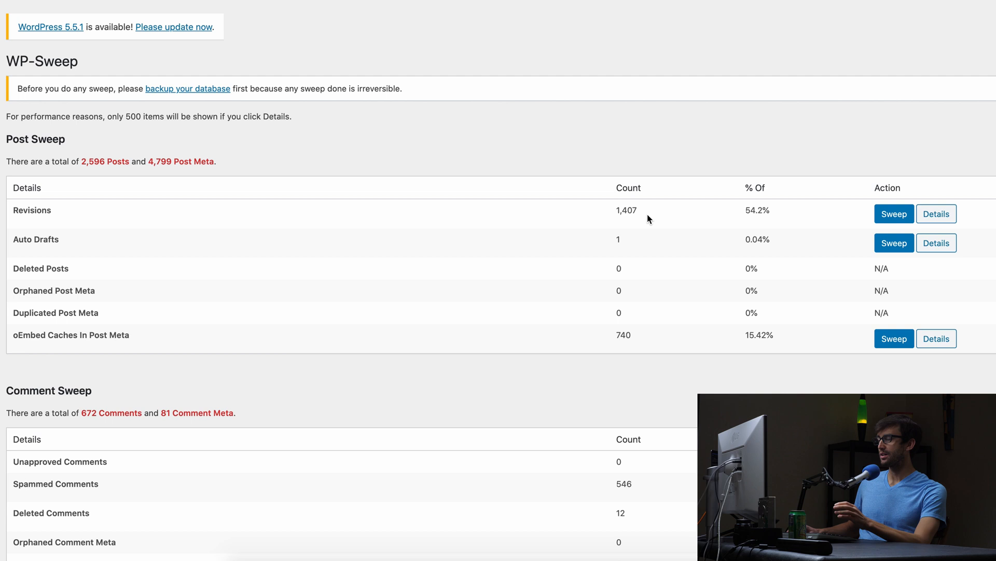
mouse_move(709, 202)
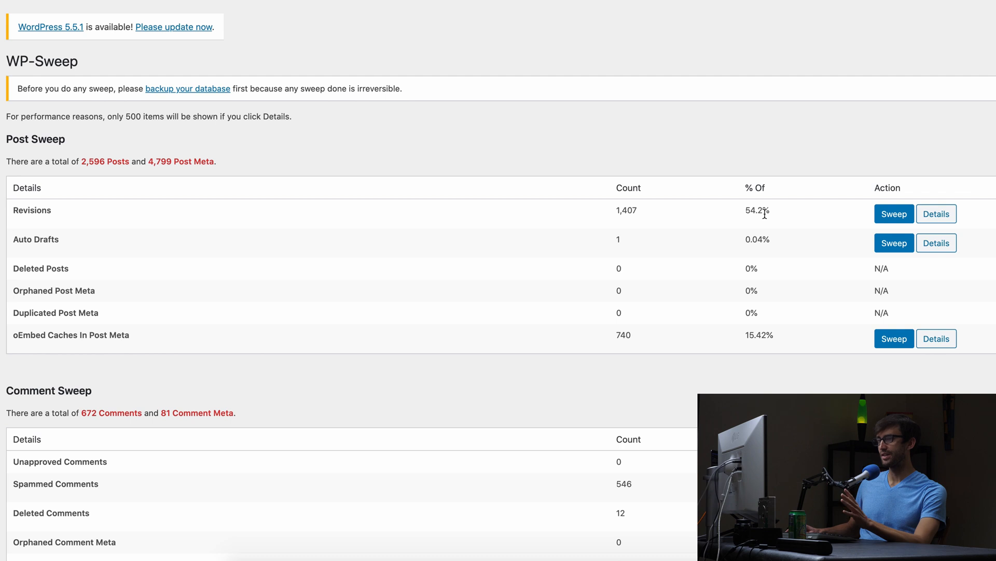
mouse_move(110, 140)
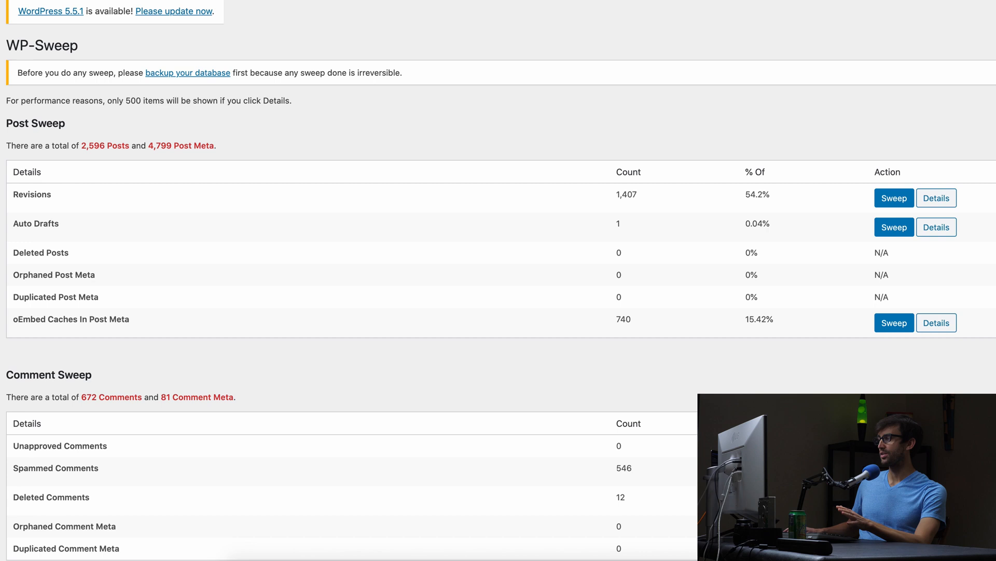
scroll(down, 3)
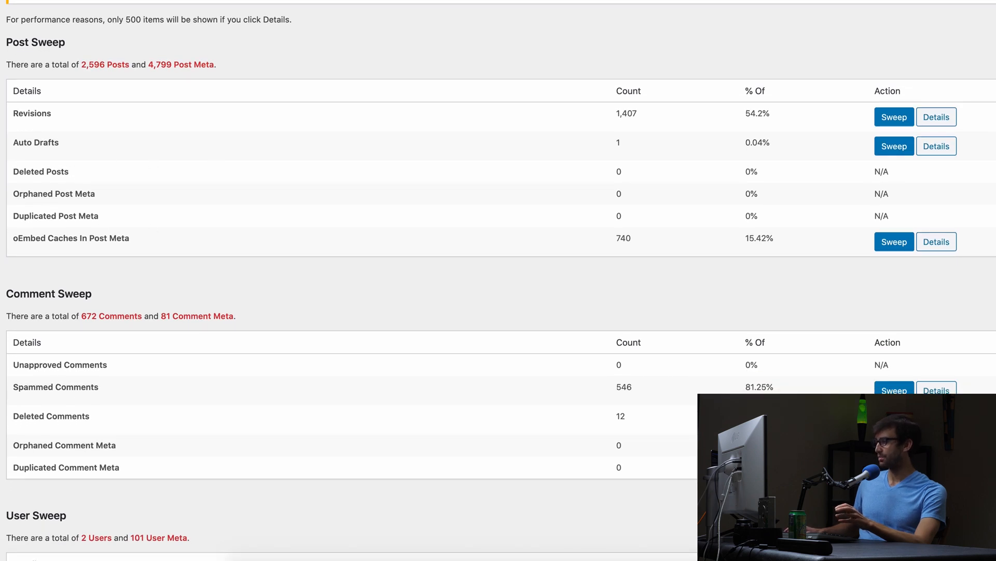
scroll(down, 3)
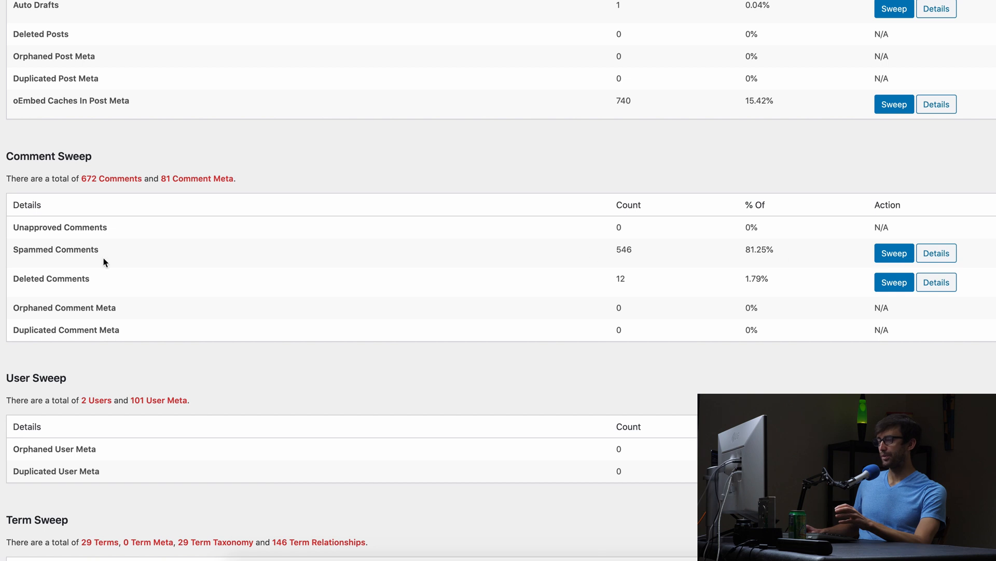
mouse_move(620, 248)
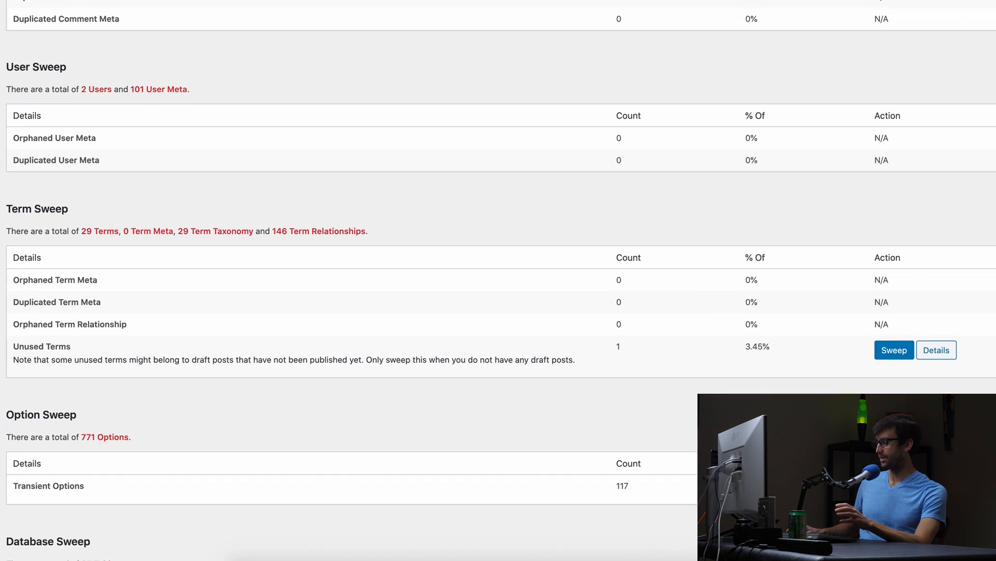
scroll(down, 3)
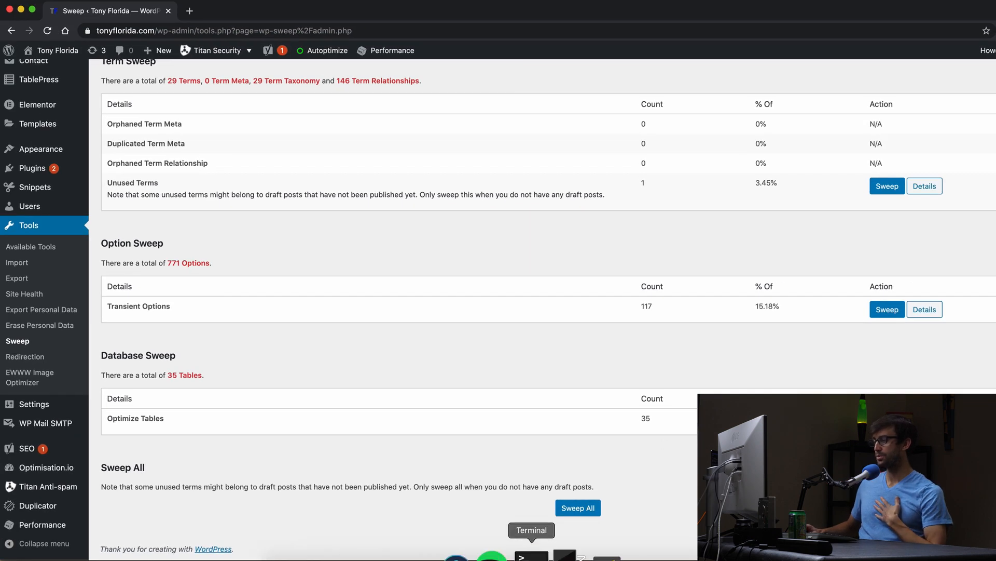
In Terminal, ssh in as tonyflorida and query MySQL database sizes, noting WordPress at 29.8 MB
click(531, 554)
text(ssh root@)
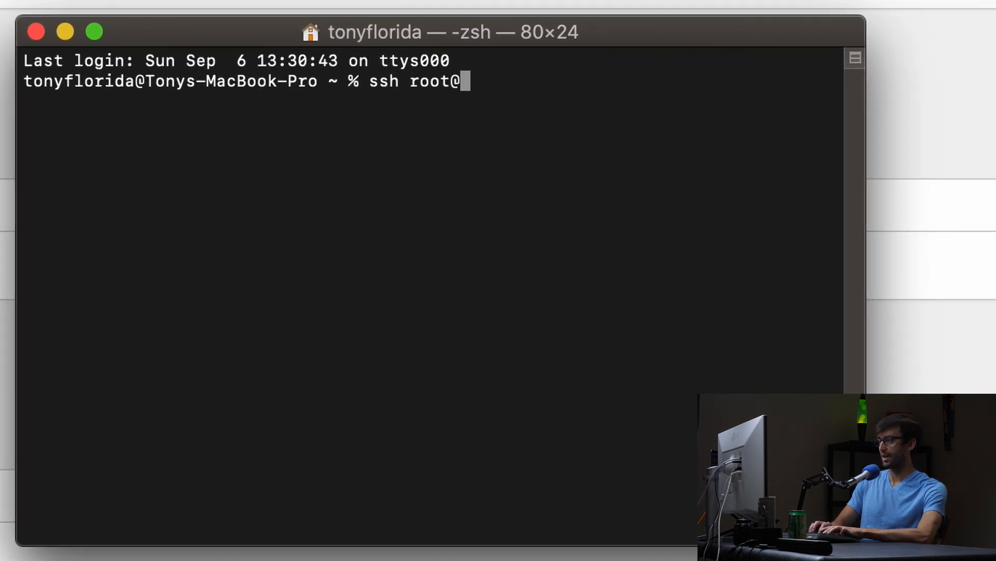
text(tonyflorida)
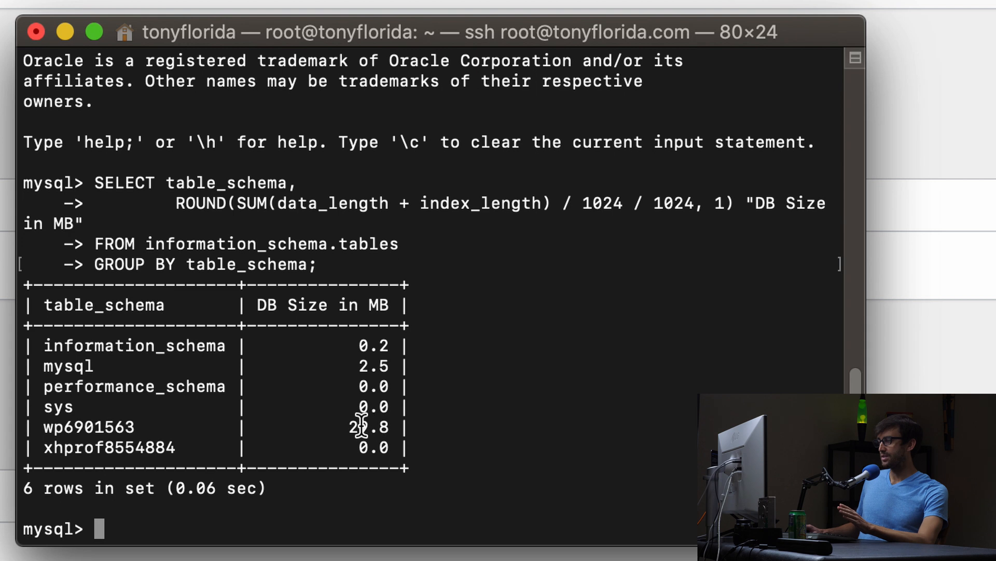
double_click(369, 426)
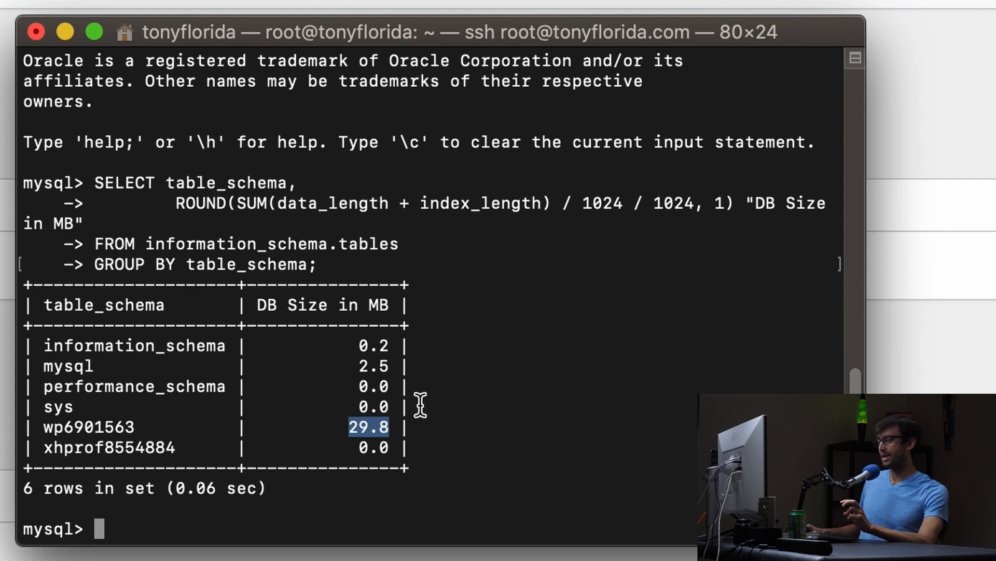
double_click(89, 426)
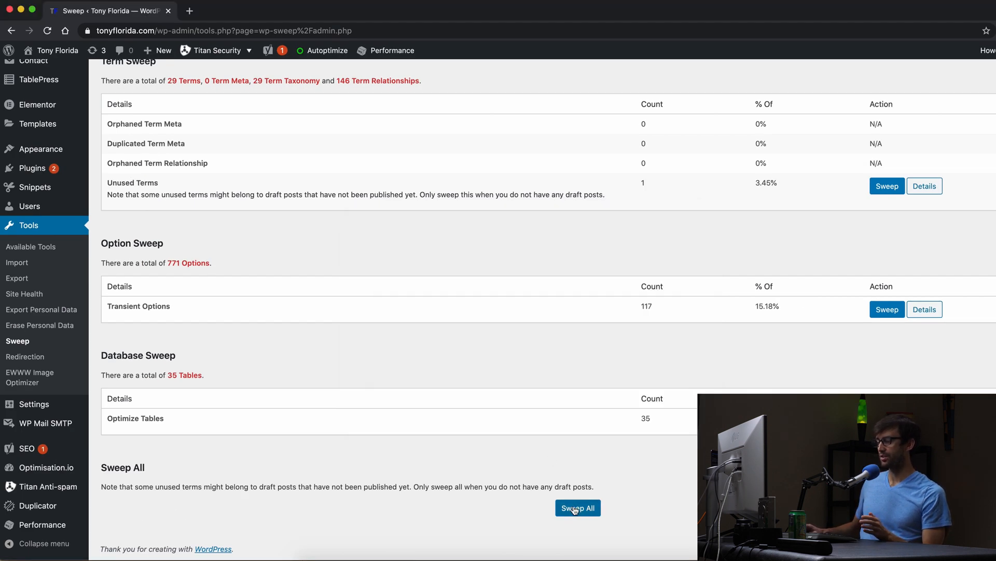
Run Sweep All in WP-Sweep and review the processed items with every count now 0
click(577, 507)
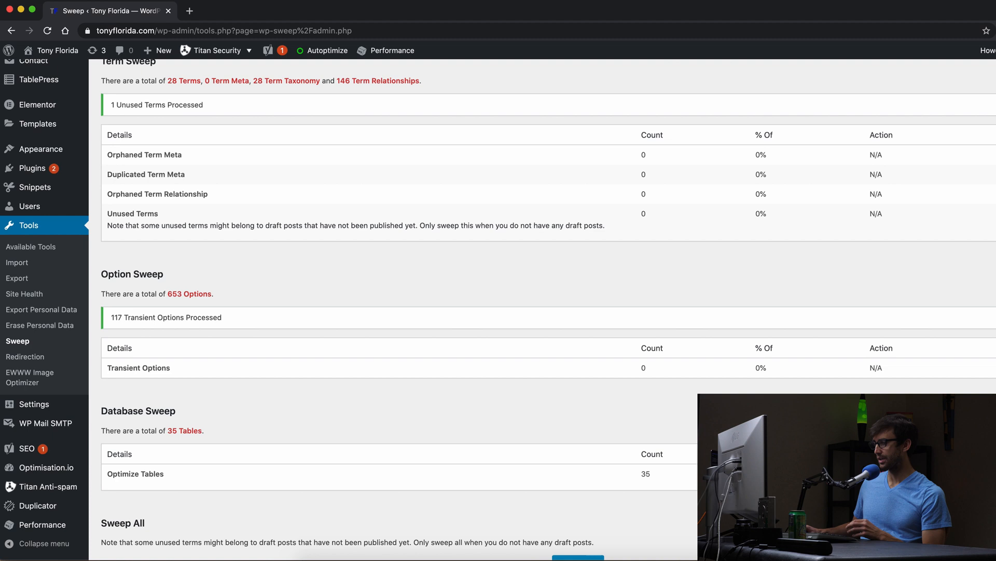
scroll(down, 3)
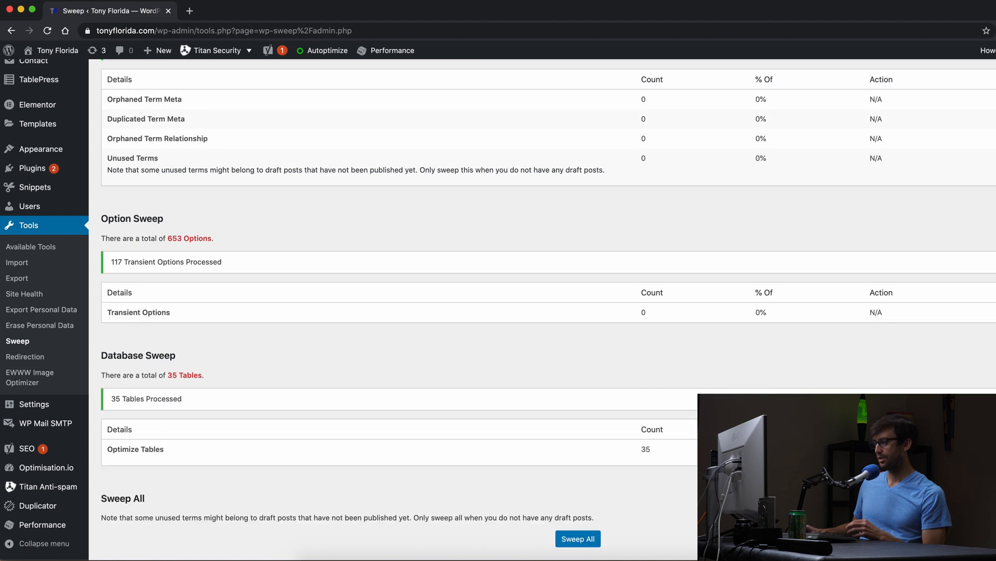
mouse_move(204, 264)
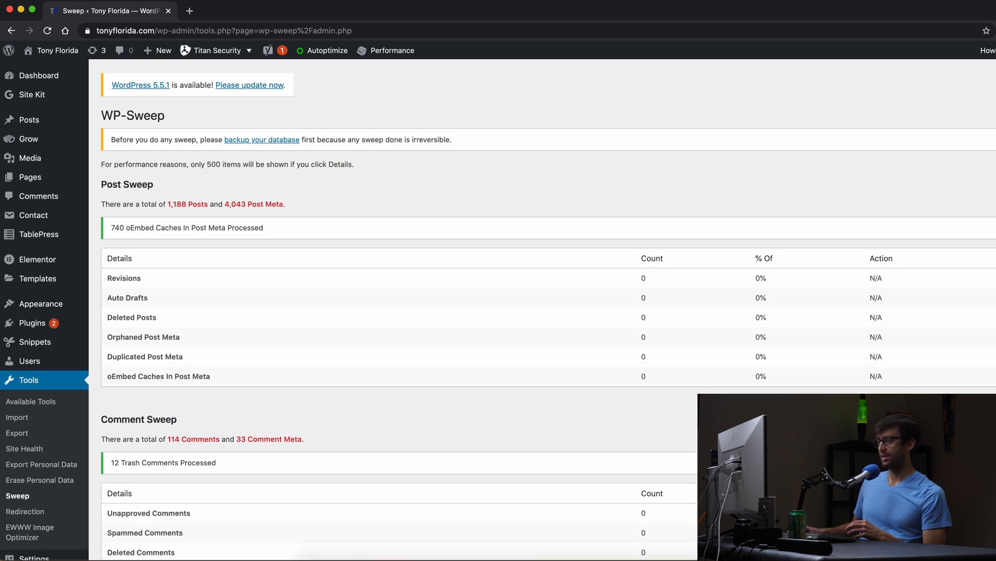
mouse_move(189, 218)
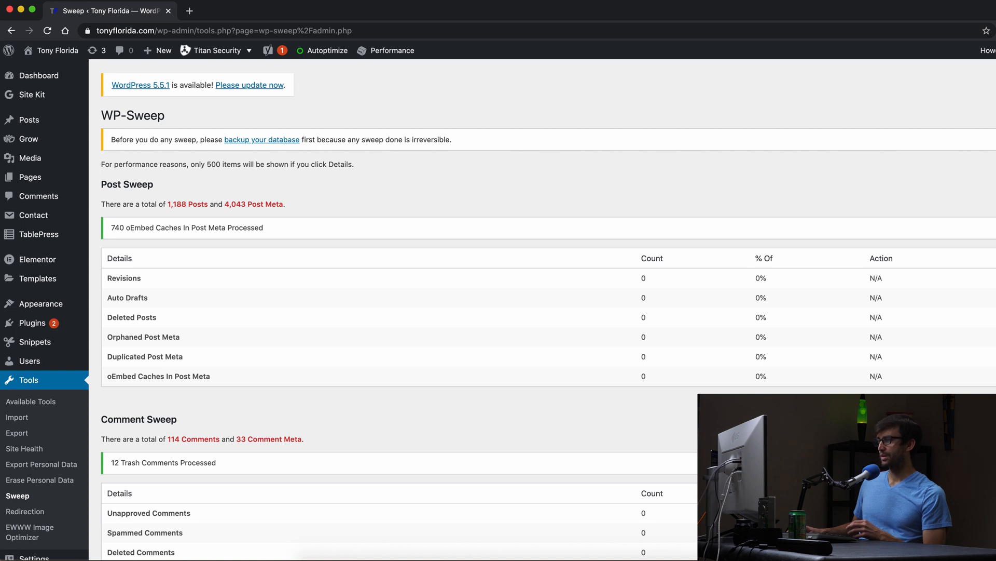
scroll(down, 3)
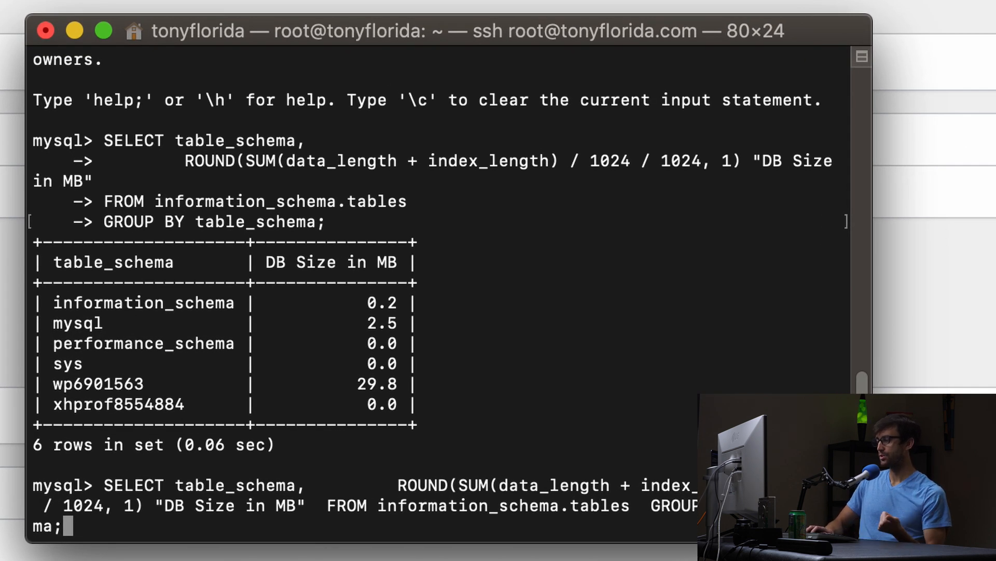
Rerun the database size query, now showing WordPress at 13.0 MB
key(Return)
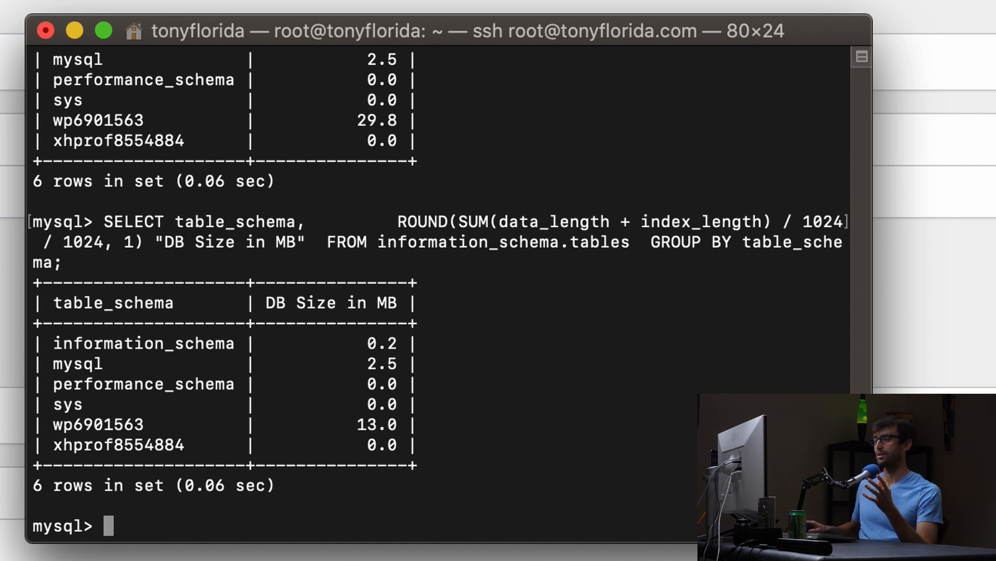
mouse_move(536, 406)
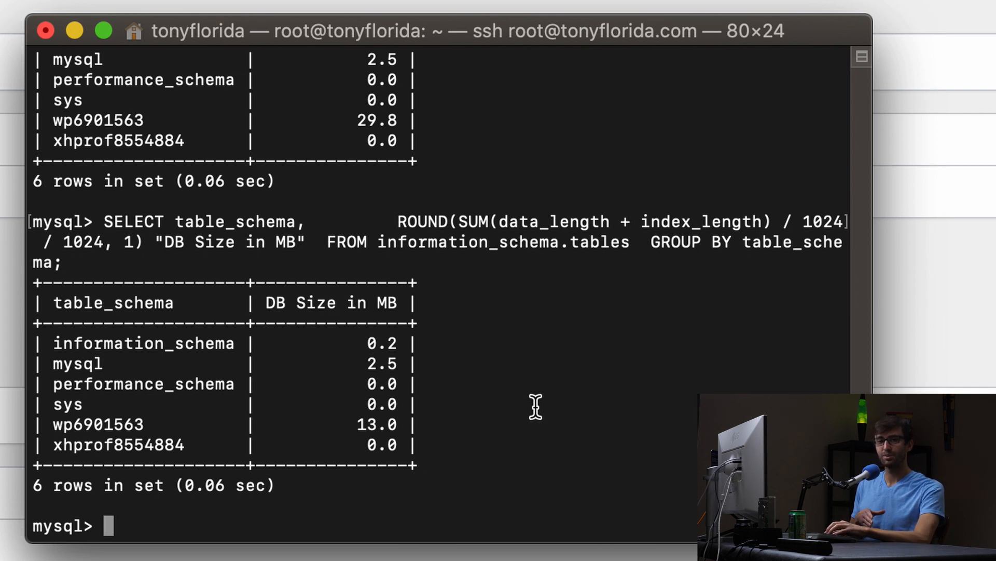
Exit mysql, change to /var/www/html and list the site files including wp-config.php
text(exit)
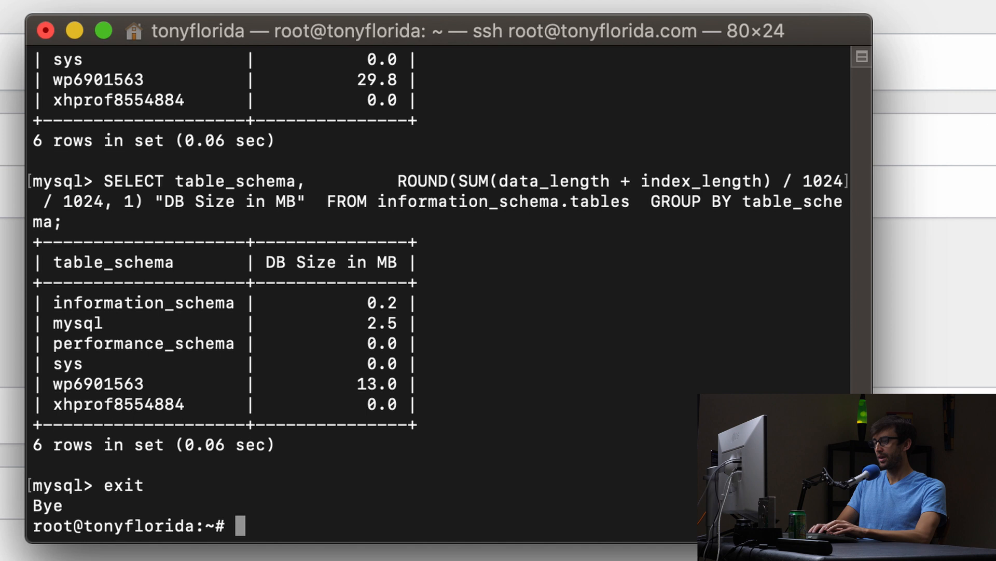
text(cd /)
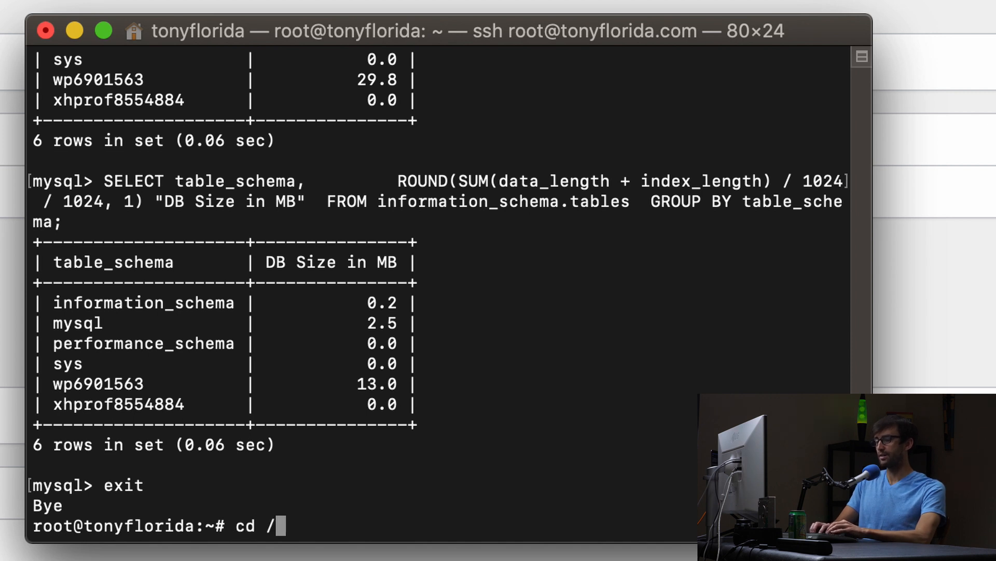
text(var/www/t)
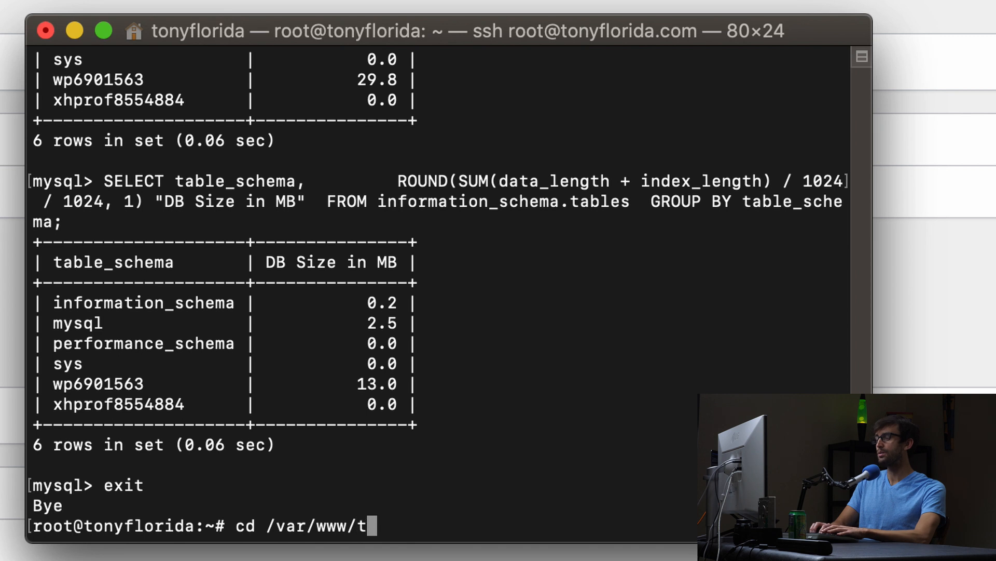
text(html/)
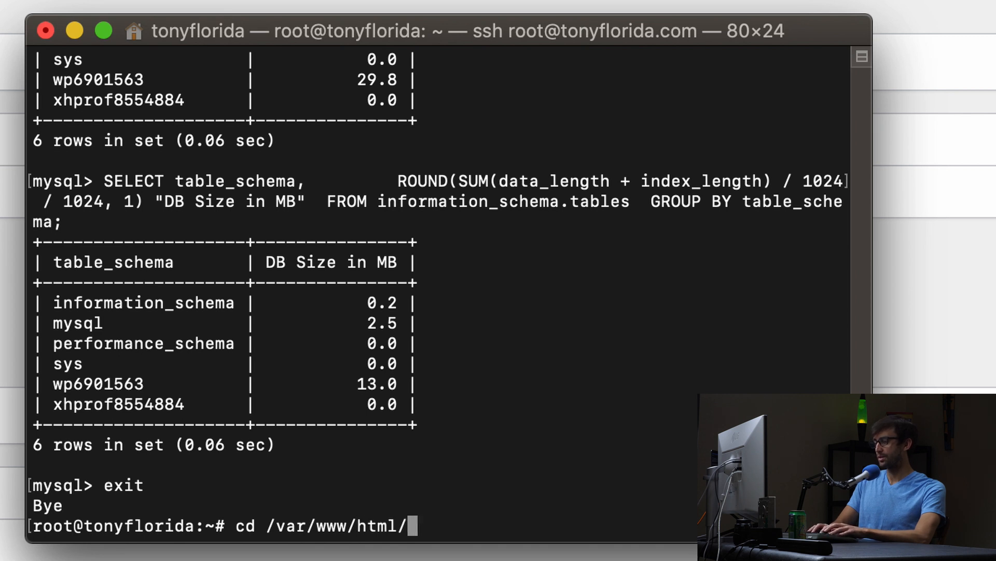
text(ls)
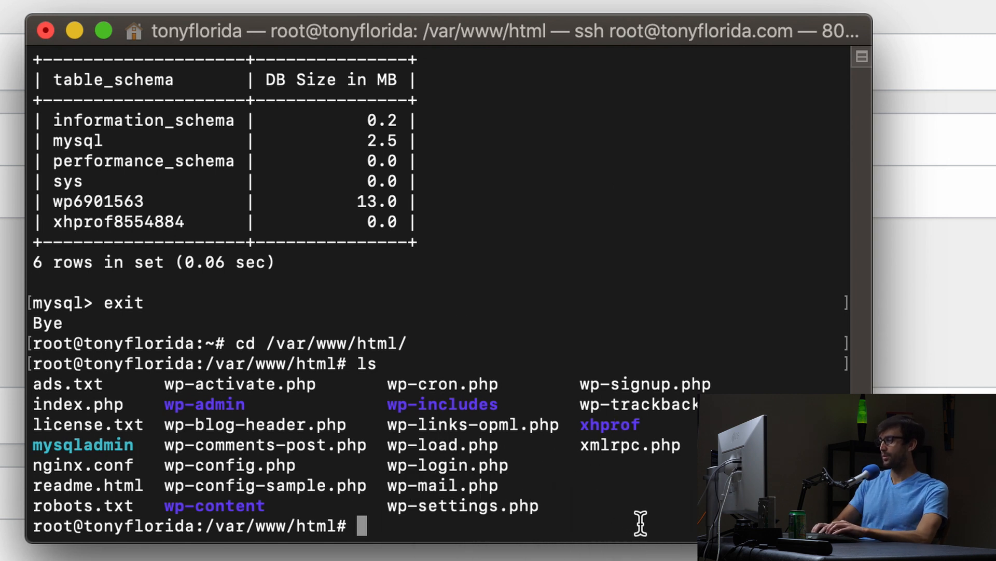
text(vim w)
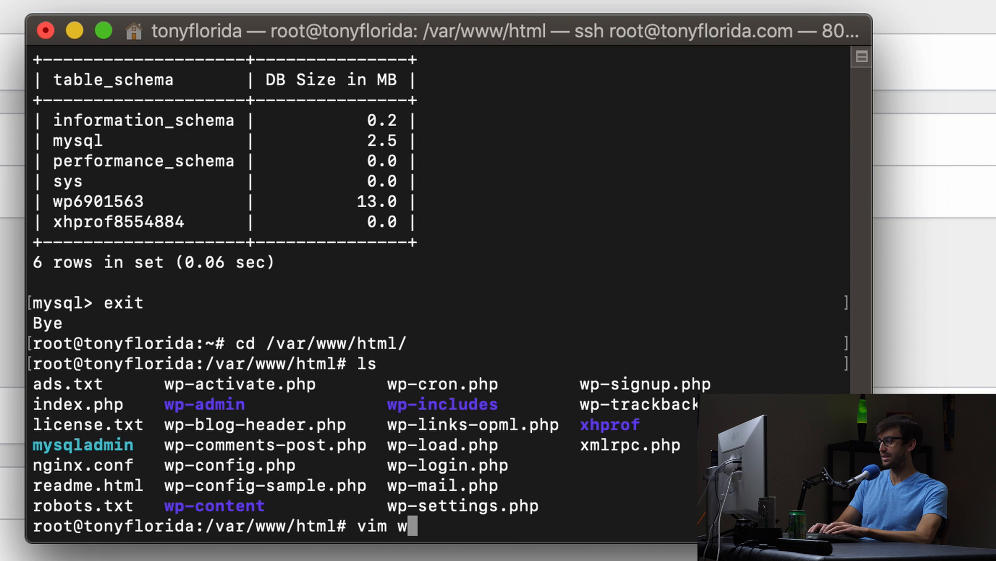
Edit wp-config.php in vim, adding define('WP_POST_REVISIONS', 10); after the wp-settings require line
text(p-config.p)
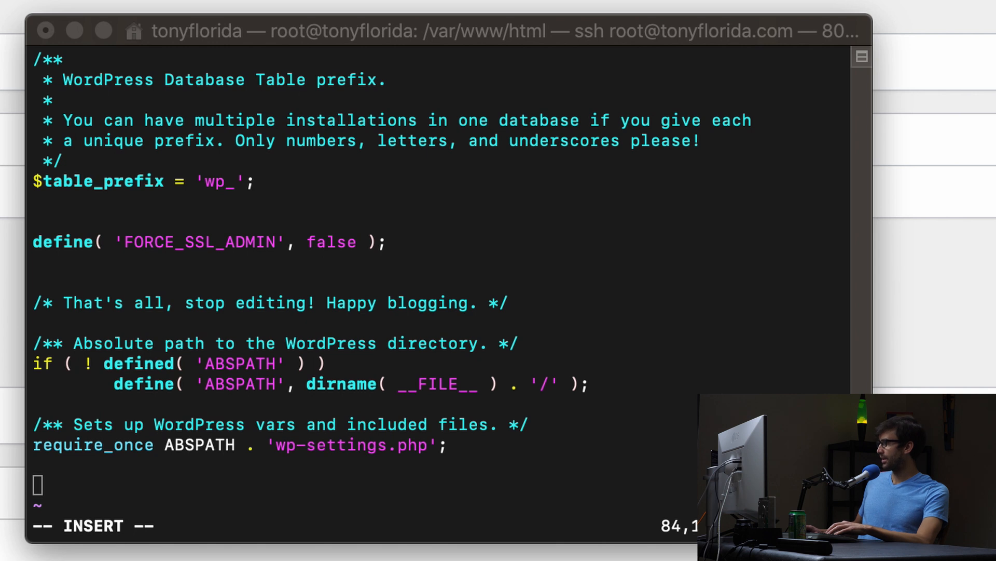
text(define('WP_POST_REVISIONS', 10);)
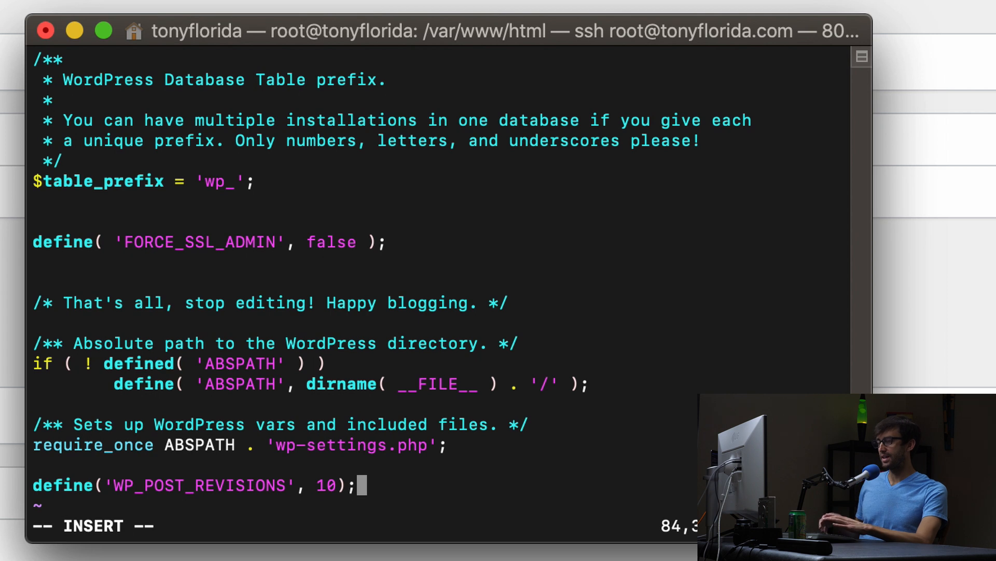
double_click(199, 485)
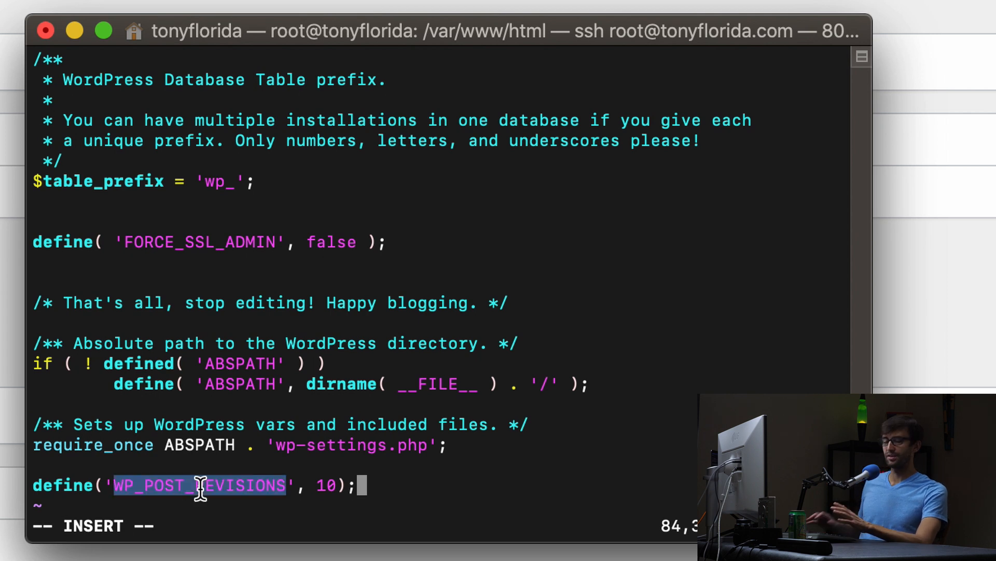
mouse_move(532, 477)
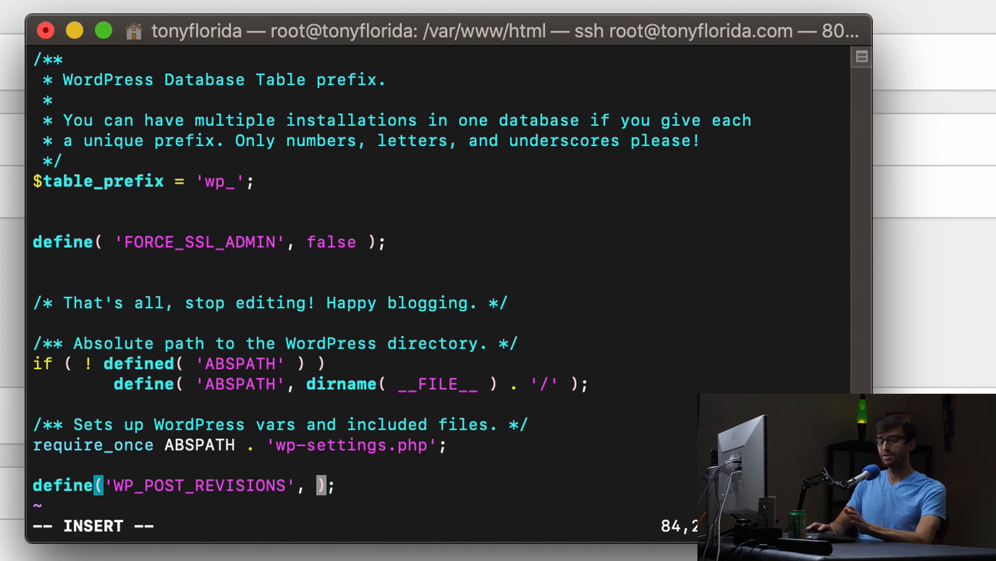
text(v)
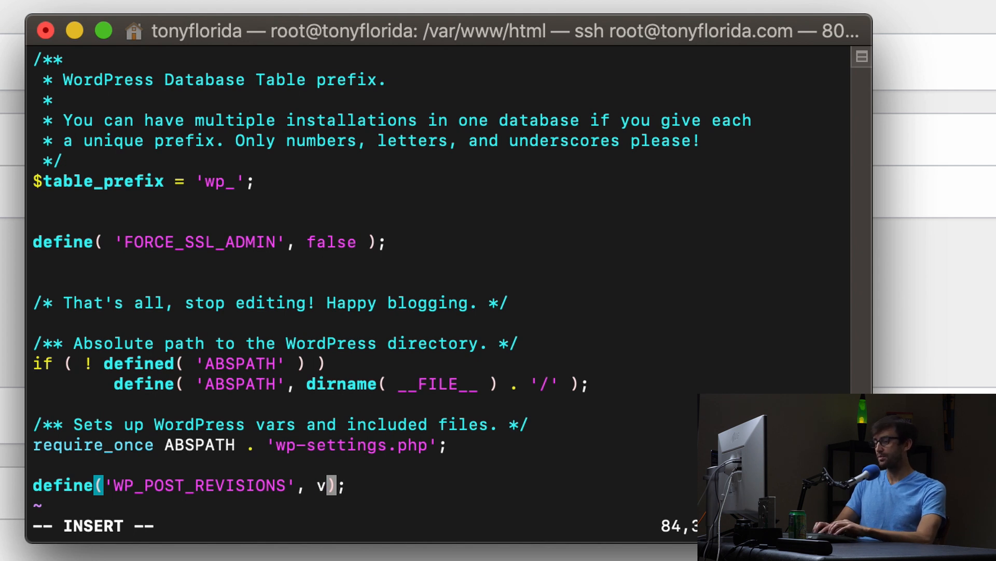
text(la)
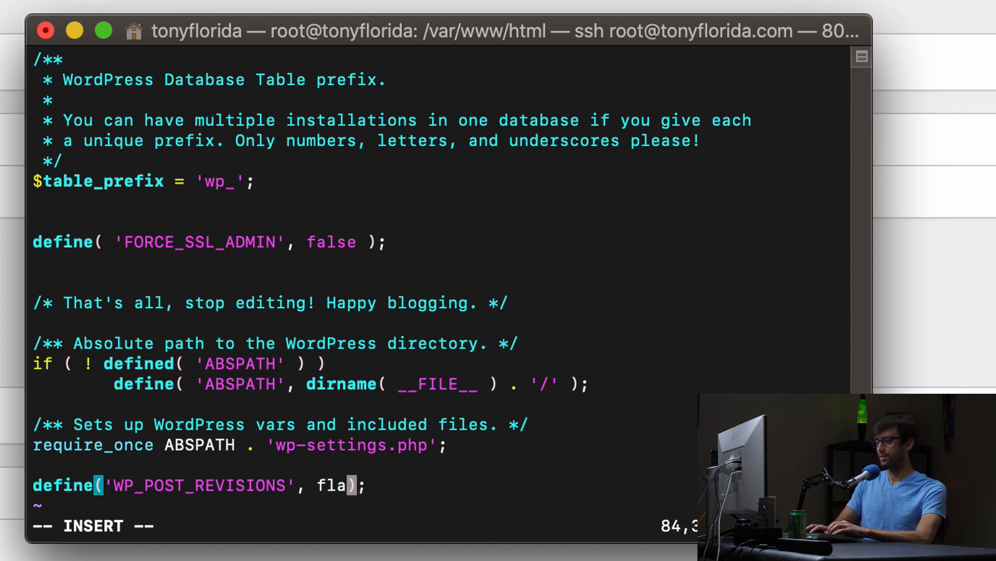
key(Backspace)
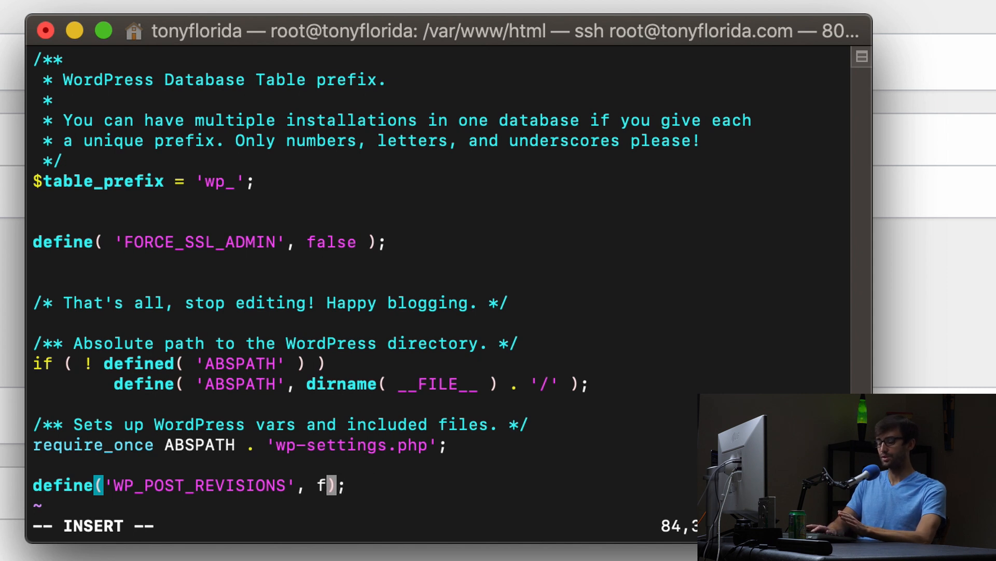
text(0)
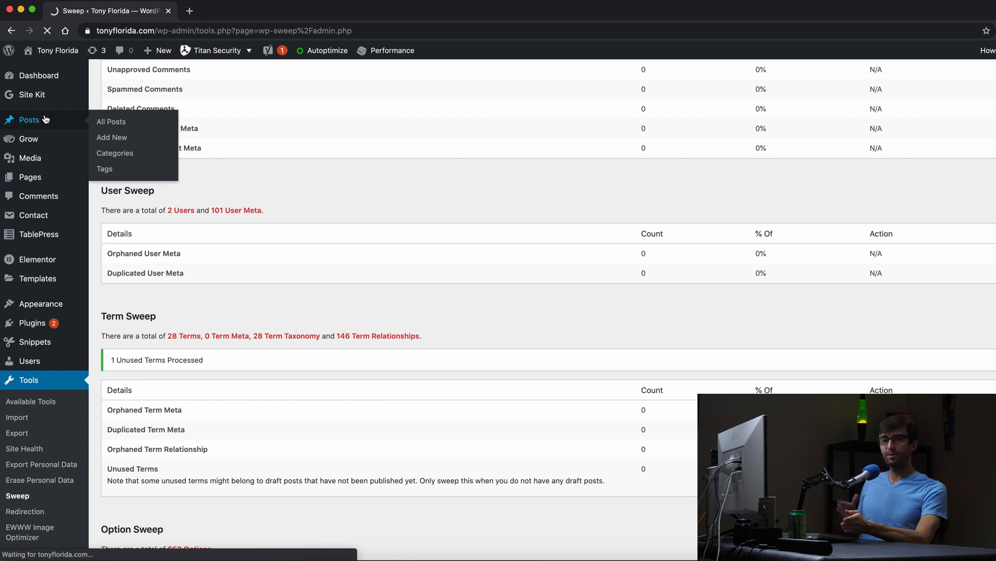
From All Posts, open 'My Wealthfront Returns Still Impress Me 4 Years Later' for editing
click(111, 122)
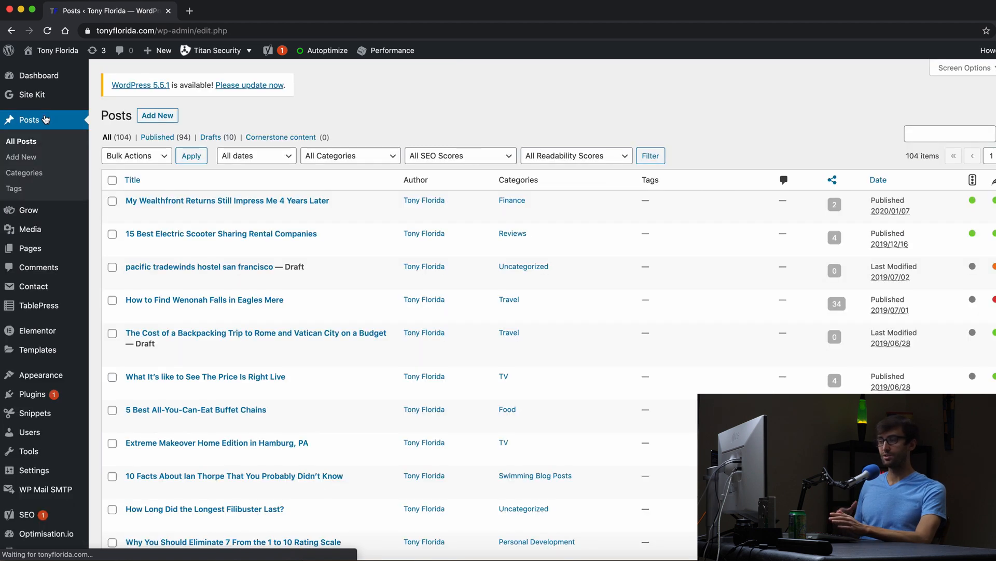
mouse_move(227, 200)
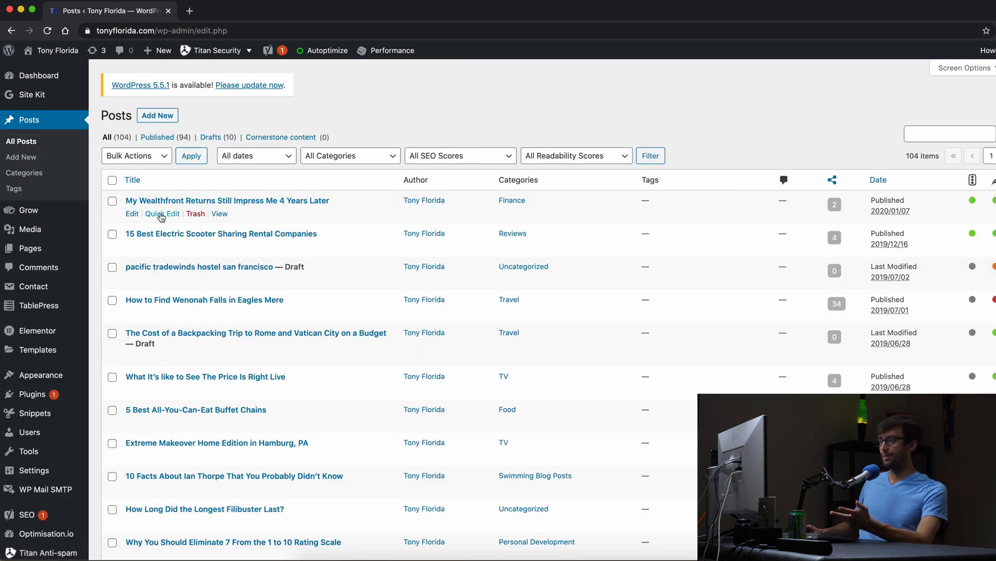
click(132, 214)
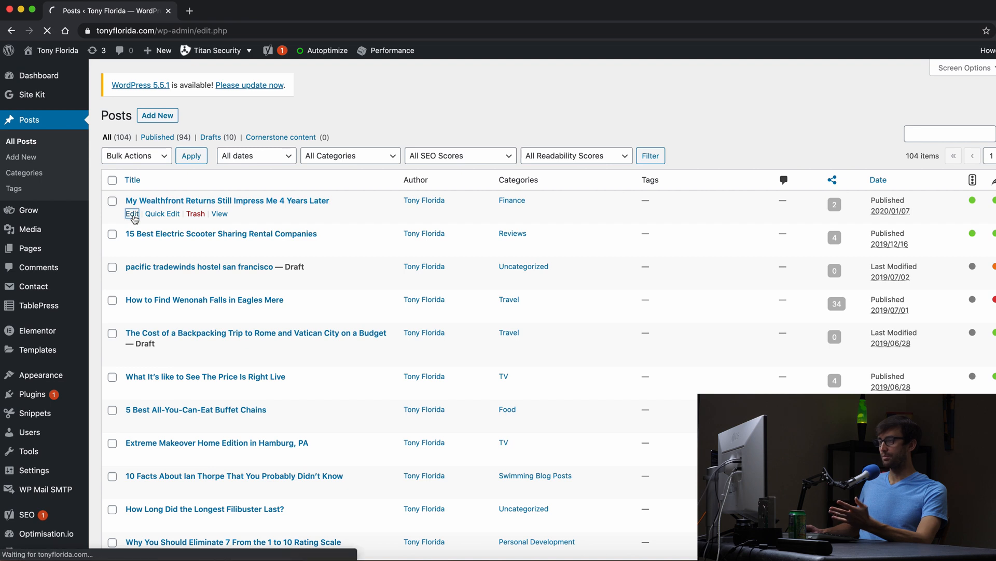
click(132, 214)
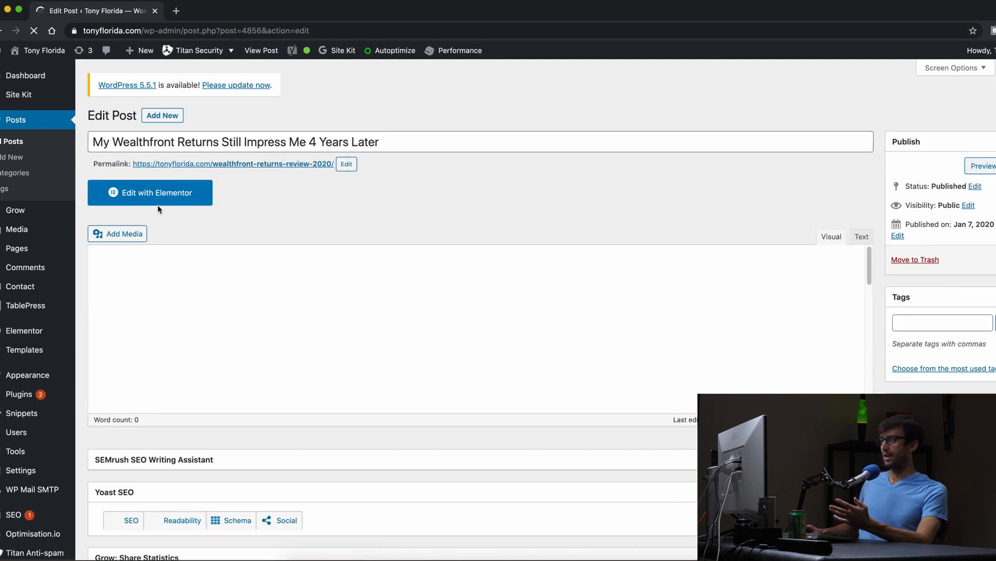